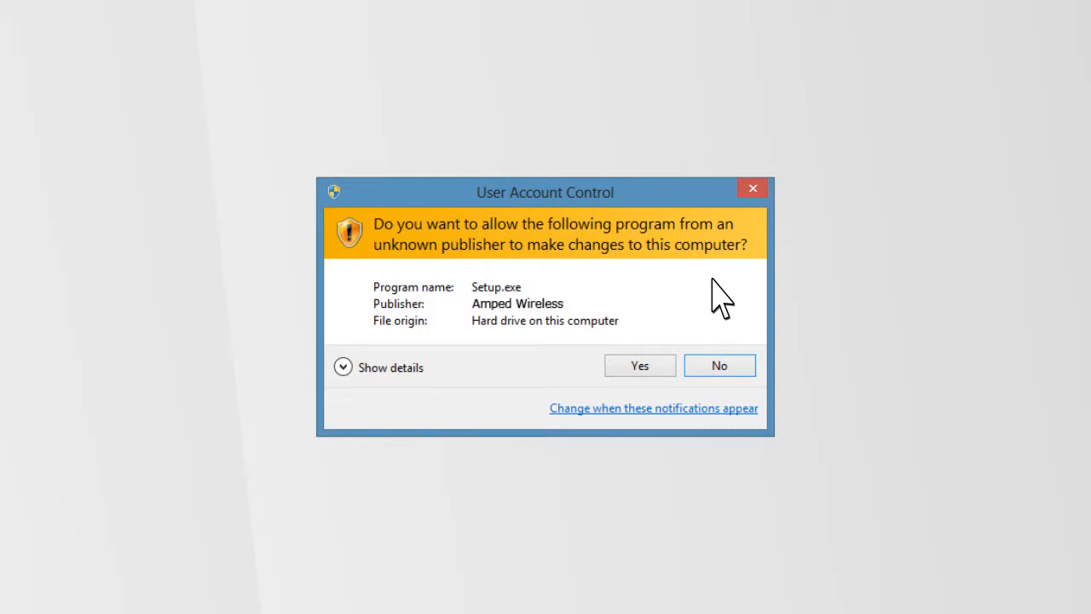
# Step: Allow the Amped Wireless Setup.exe to make changes via the UAC prompt
pyautogui.click(640, 365)
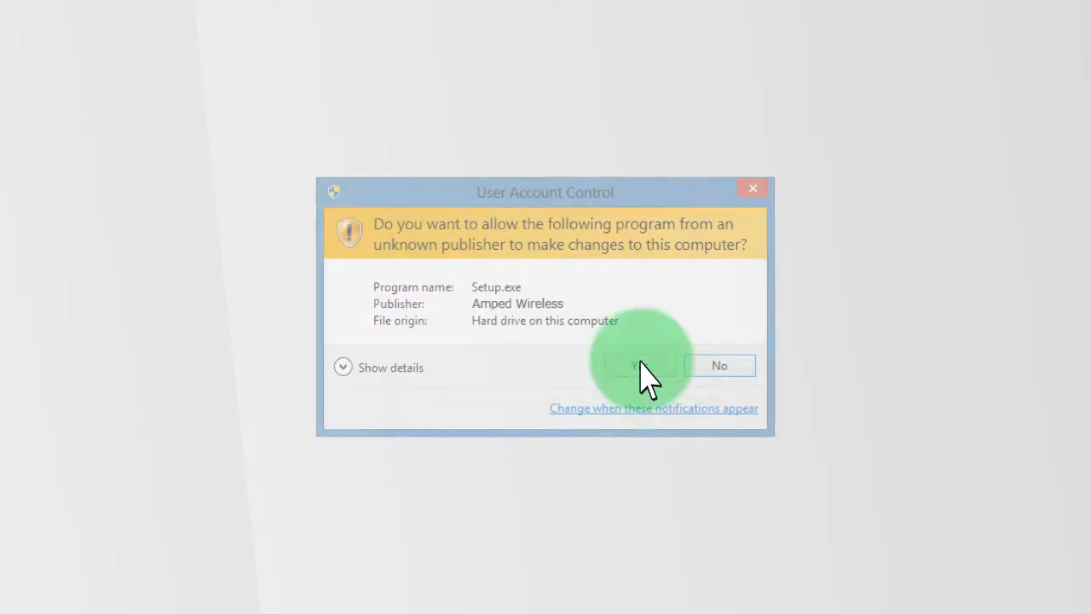
# Step: Run the Amped USB Wireless LAN Driver installation, keeping 'restart my computer now' selected
pyautogui.click(646, 365)
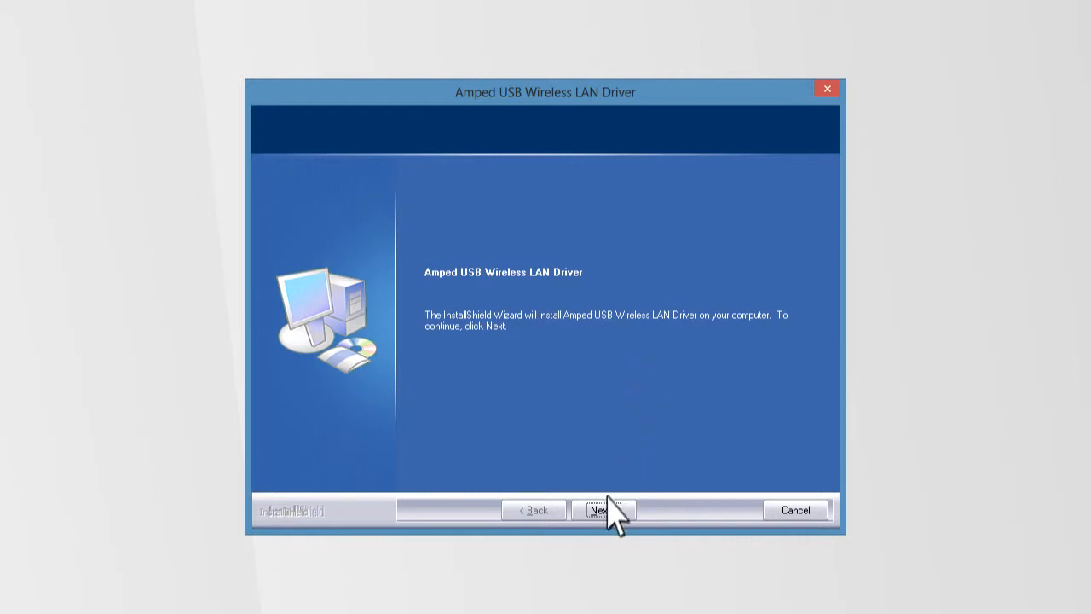
pyautogui.click(603, 508)
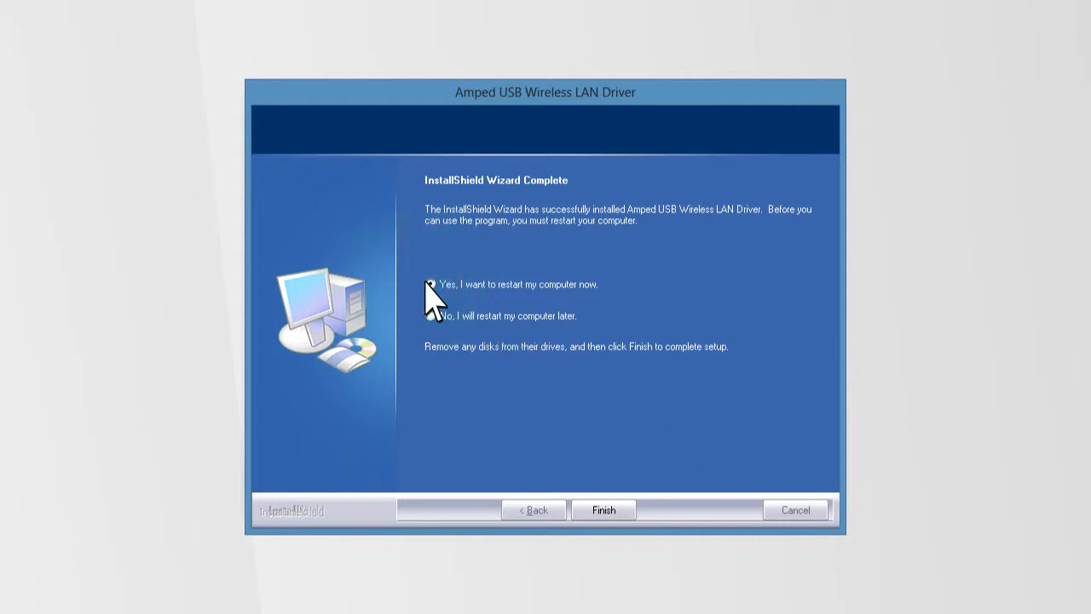
pyautogui.moveTo(607, 520)
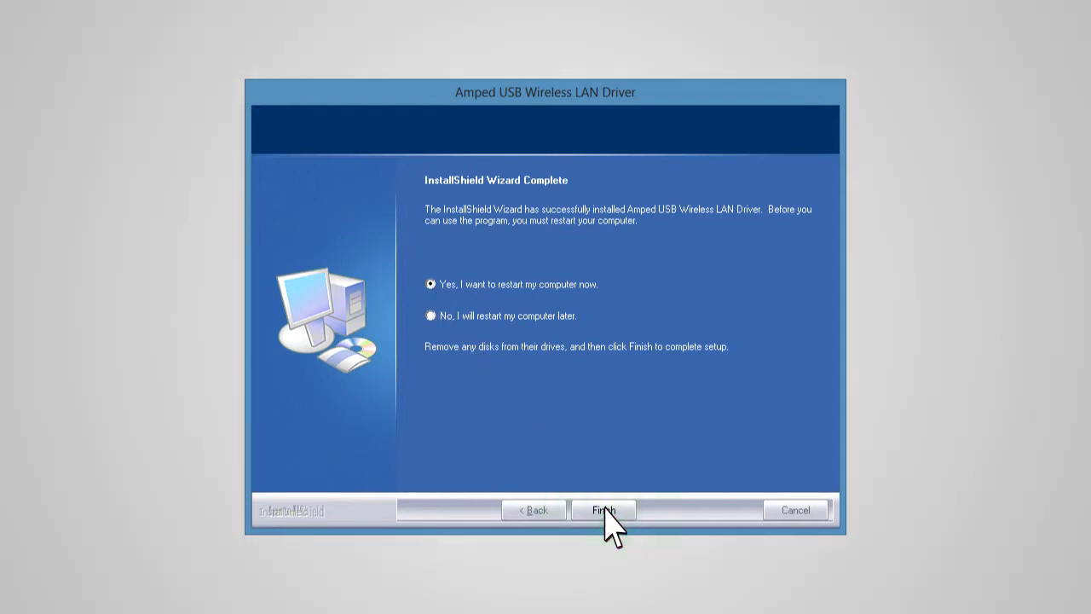
pyautogui.click(604, 510)
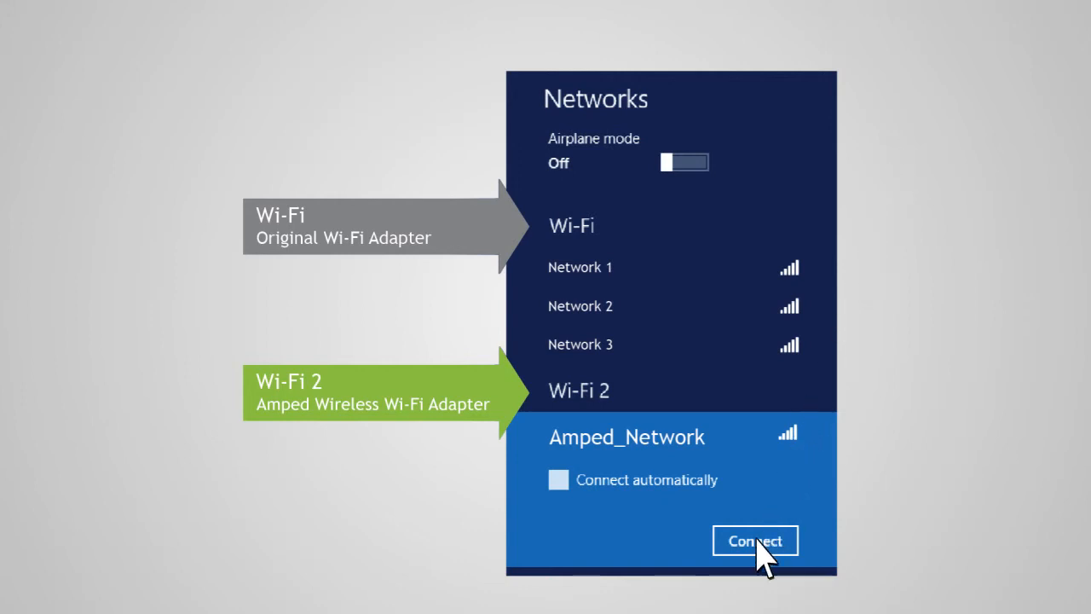
# Step: Start connecting to Amped_Network through the Wi-Fi 2 adapter
pyautogui.click(754, 540)
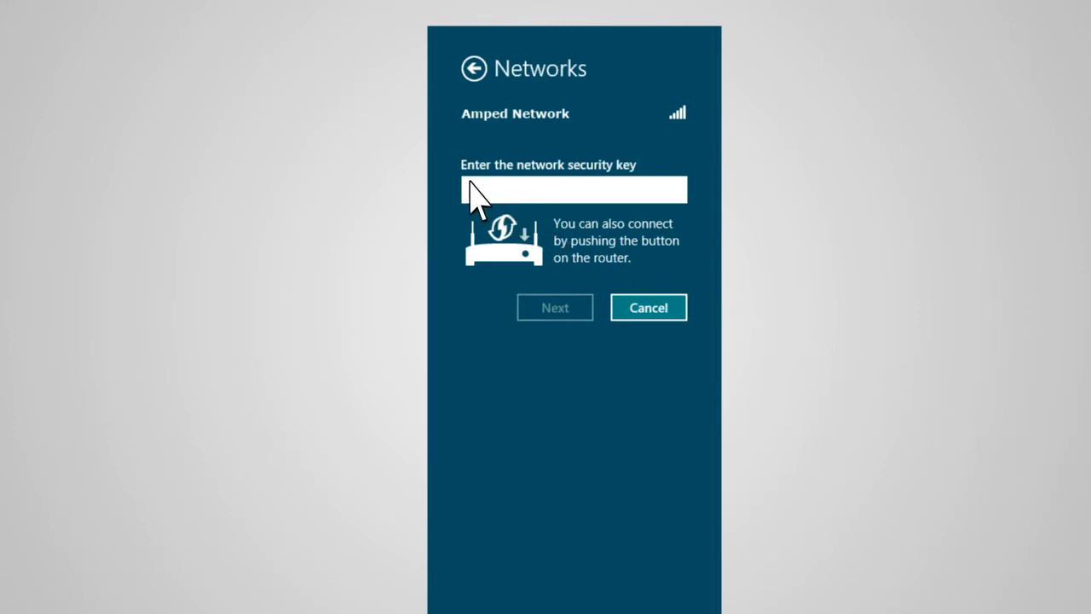
# Step: Enter the network security key for Amped_Network
pyautogui.write('password')
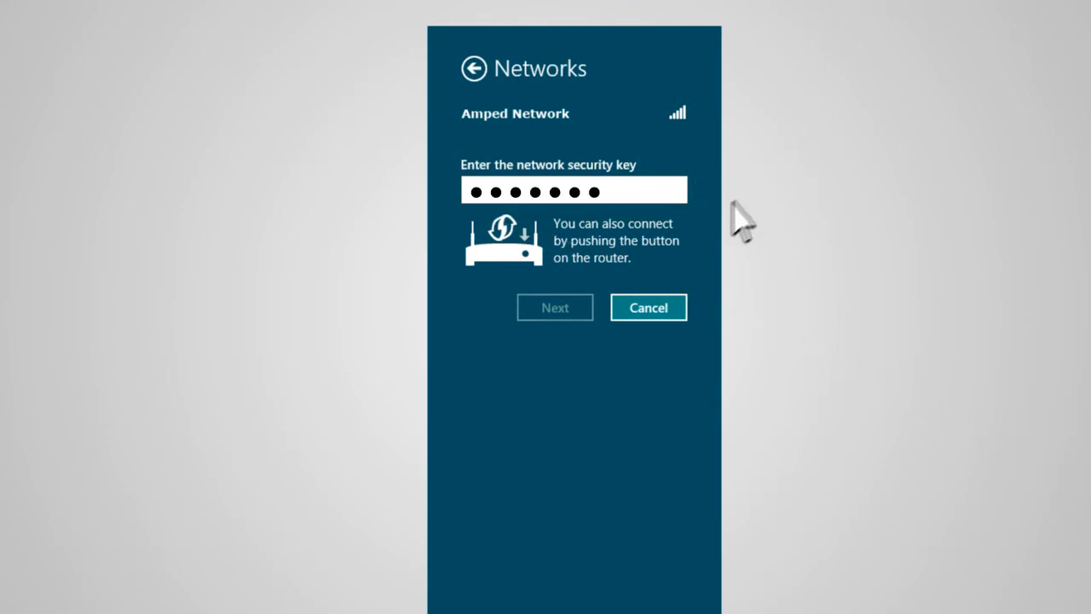
pyautogui.moveTo(555, 320)
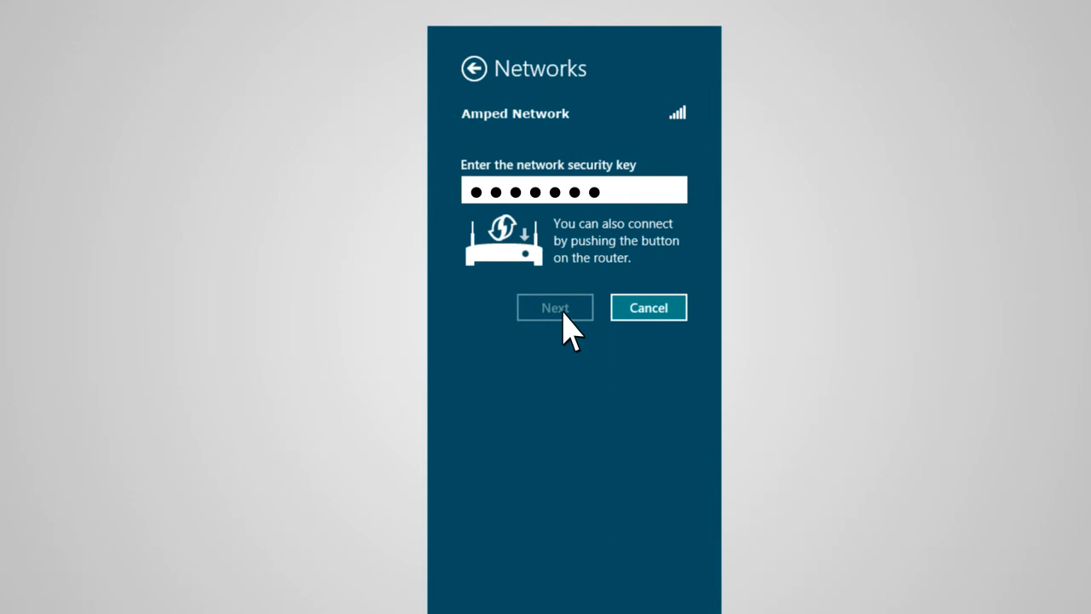